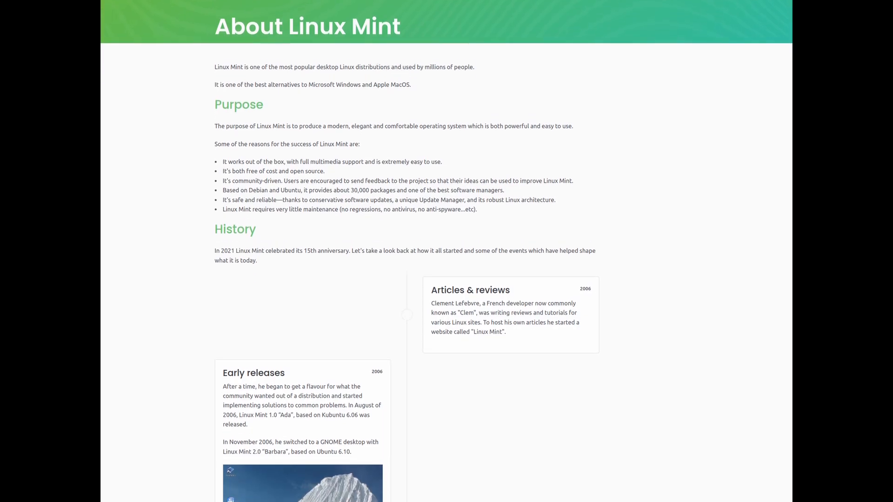
scroll("down", 3)
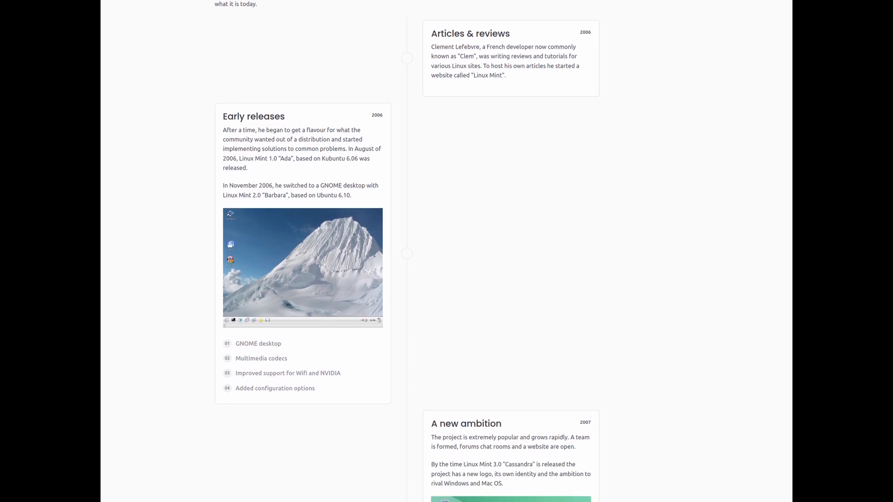
scroll("down", 3)
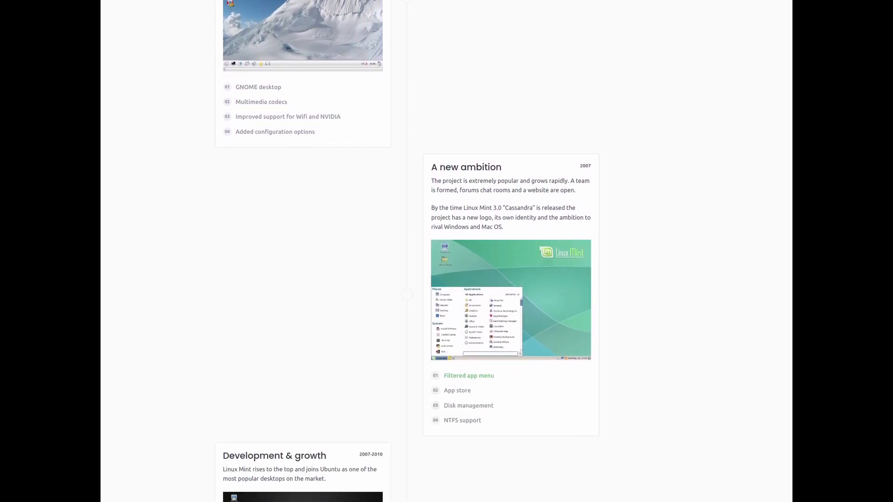
scroll("down", 3)
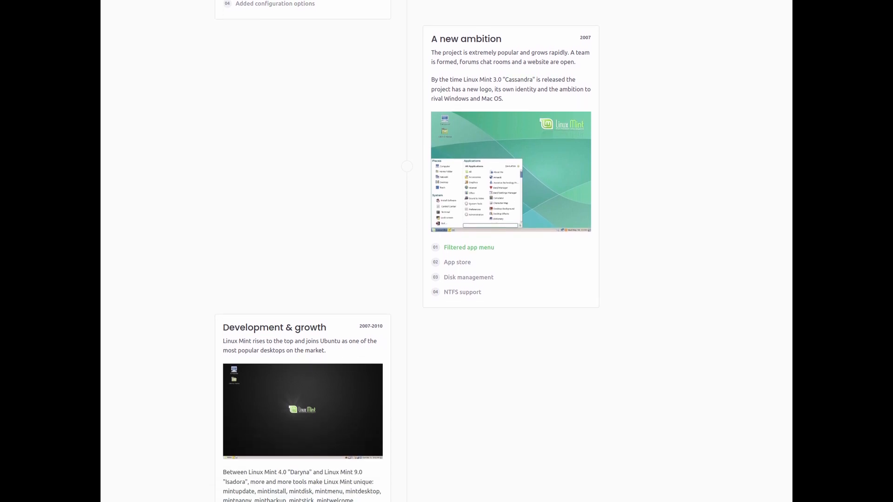
scroll("down", 3)
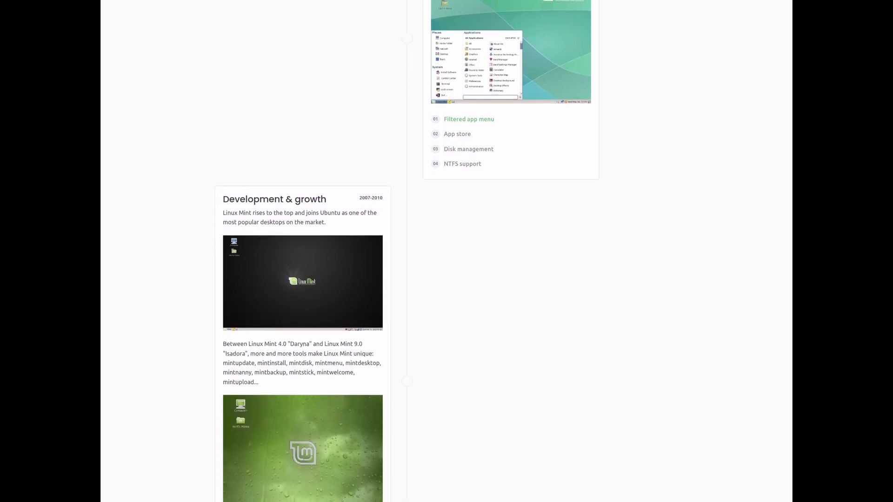
scroll("down", 3)
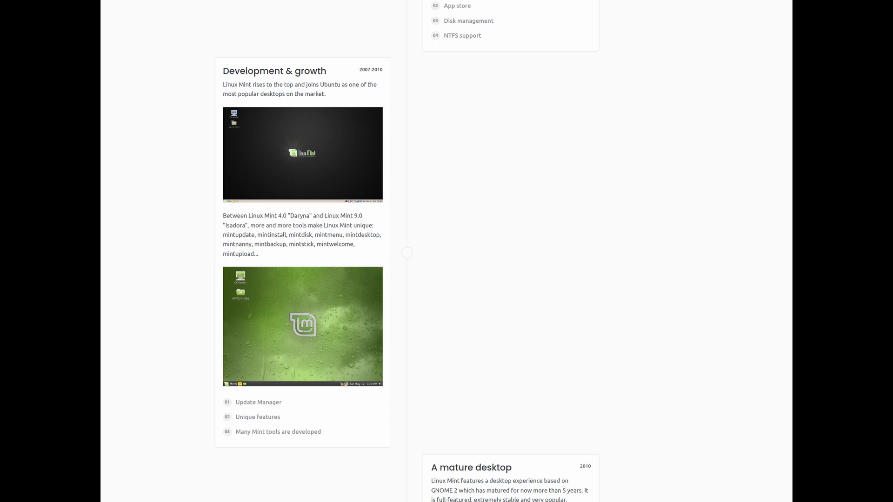
scroll("down", 3)
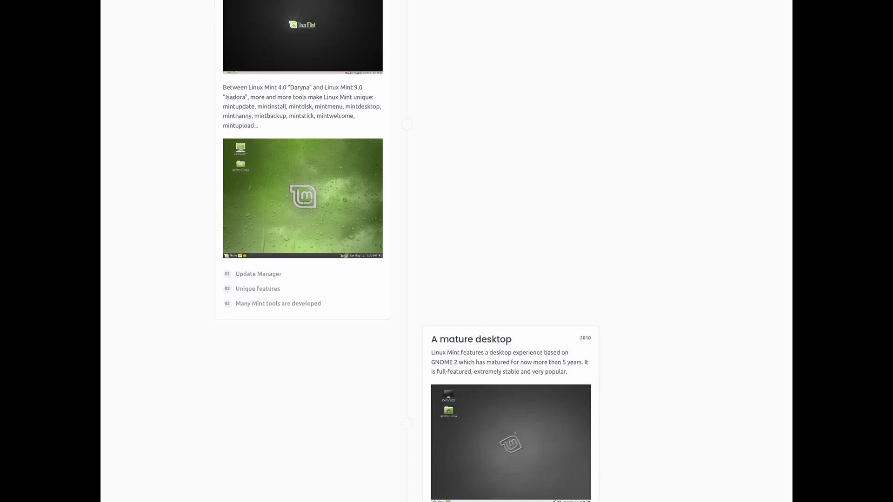
scroll("down", 3)
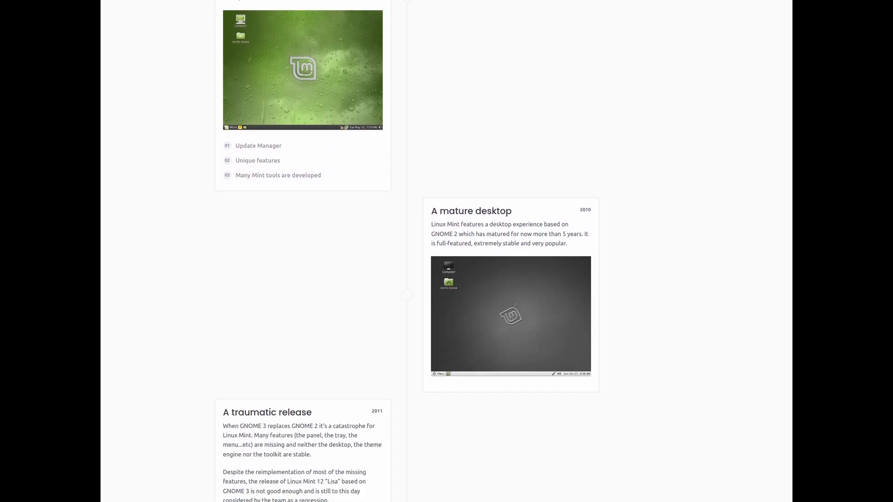
scroll("down", 3)
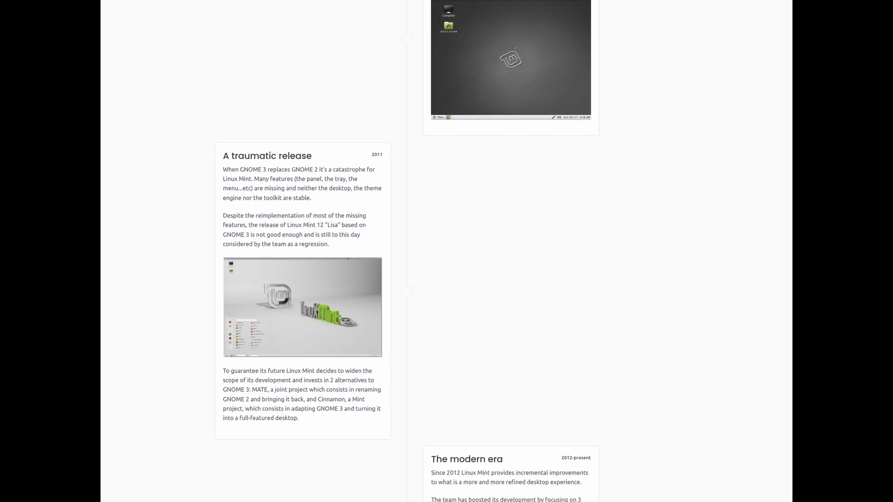
scroll("down", 3)
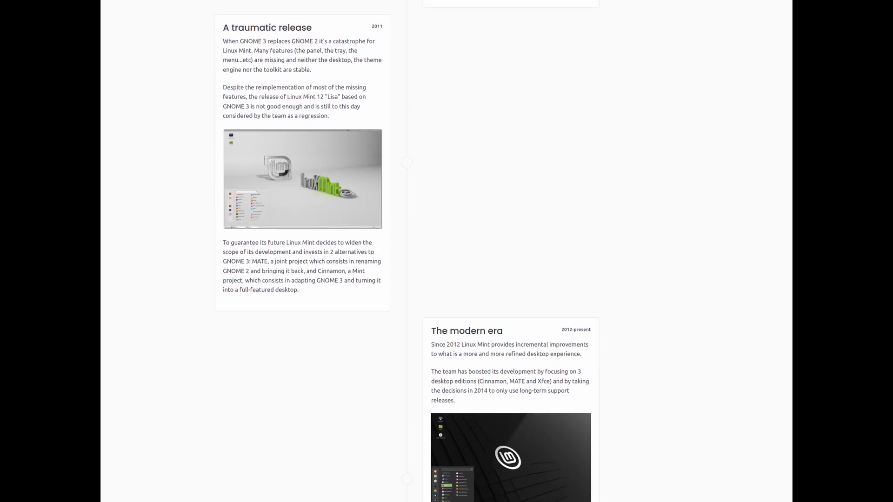
scroll("down", 3)
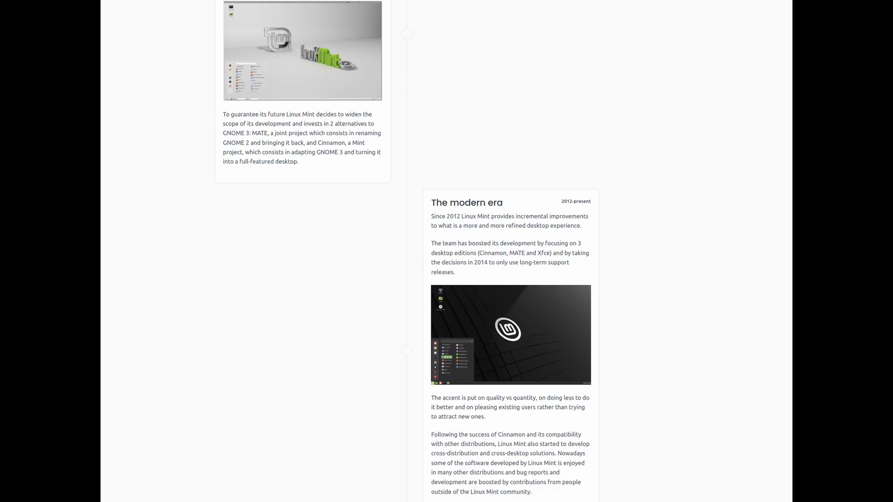